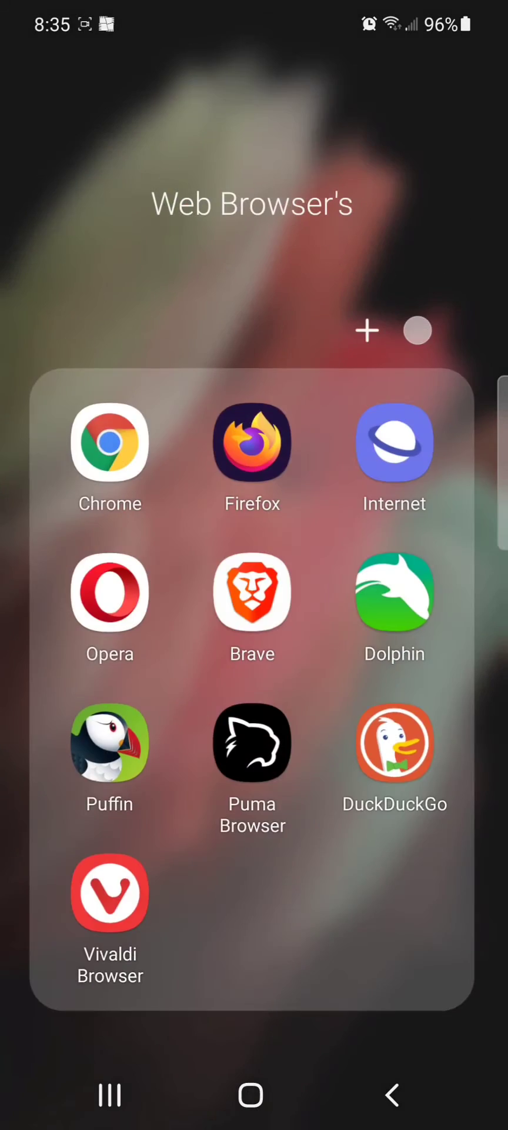
Step: Launch DuckDuckGo from the home screen's Web Browser folder
{"action": "left_click", "coordinate": [395, 742]}
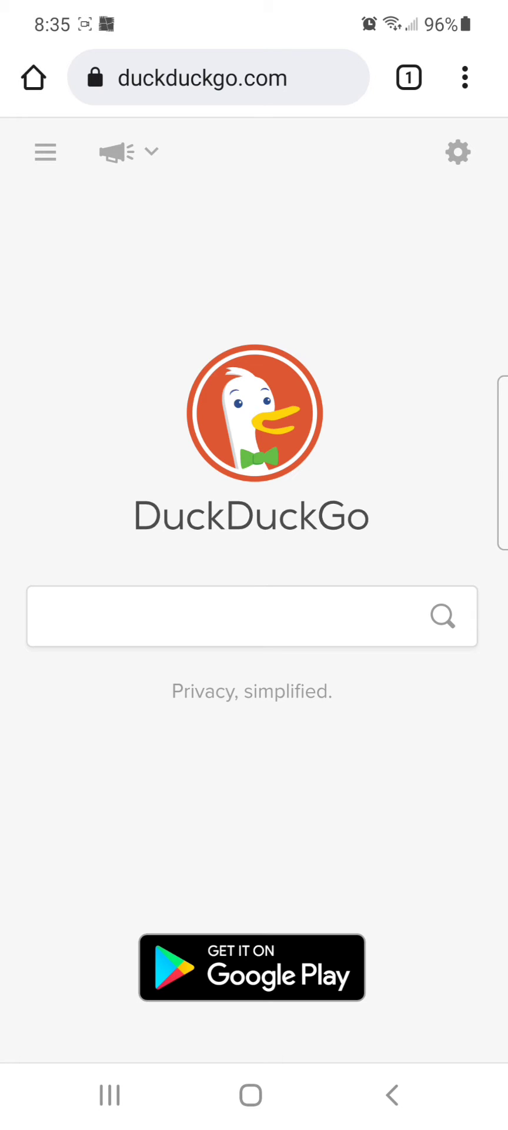
Step: Go to All Settings from the menu and show the Appearance tab
{"action": "left_click", "coordinate": [45, 152]}
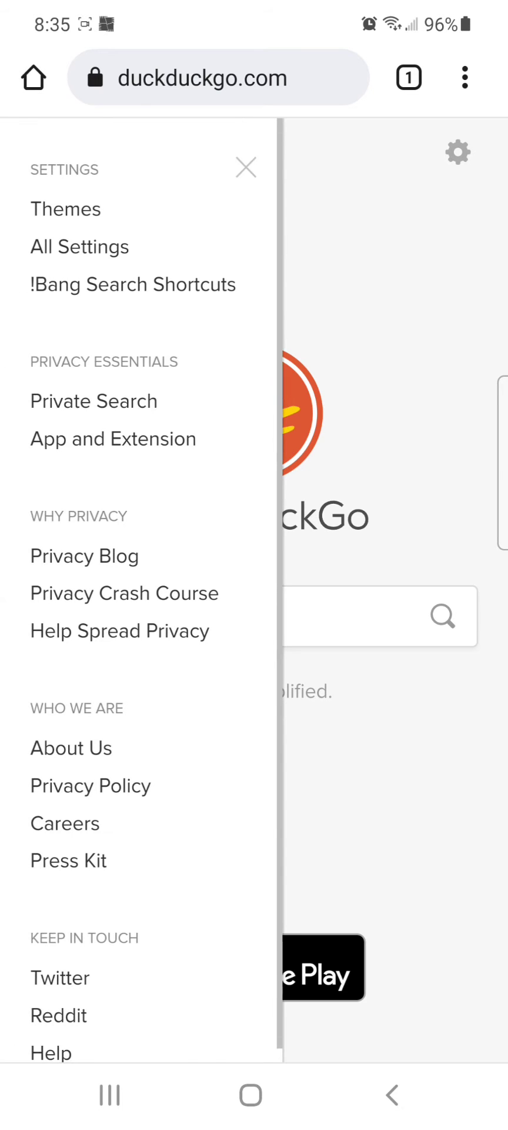
{"action": "left_click", "coordinate": [80, 246]}
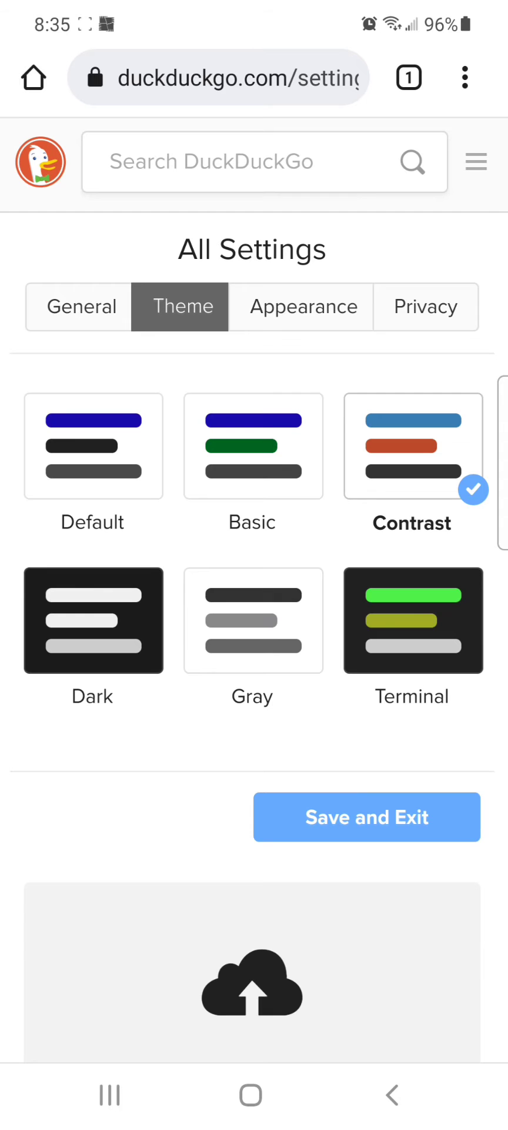
{"action": "left_click", "coordinate": [302, 306]}
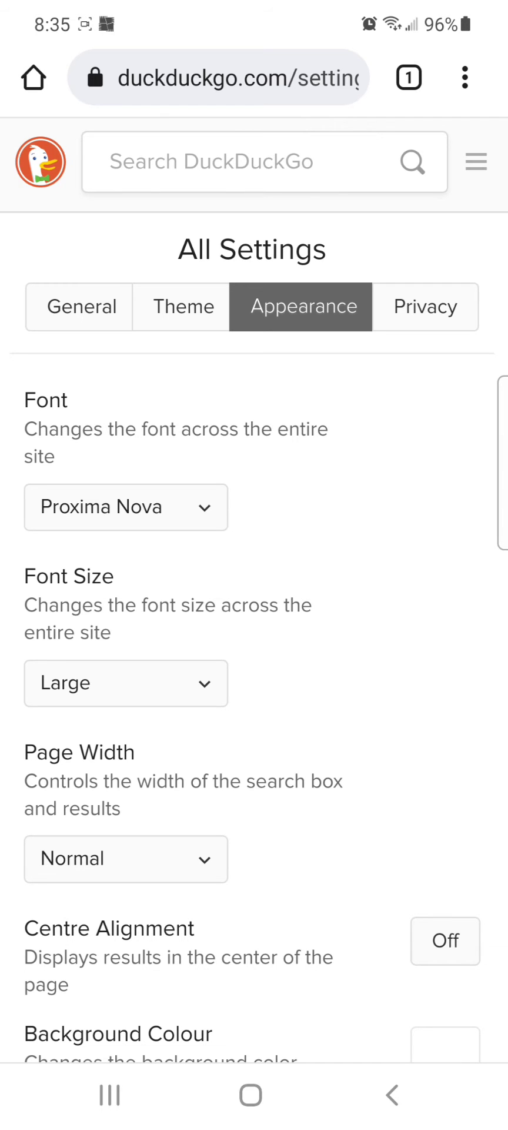
Step: View the Font dropdown choices, keeping Proxima Nova, then return to the homepage
{"action": "left_click", "coordinate": [126, 507]}
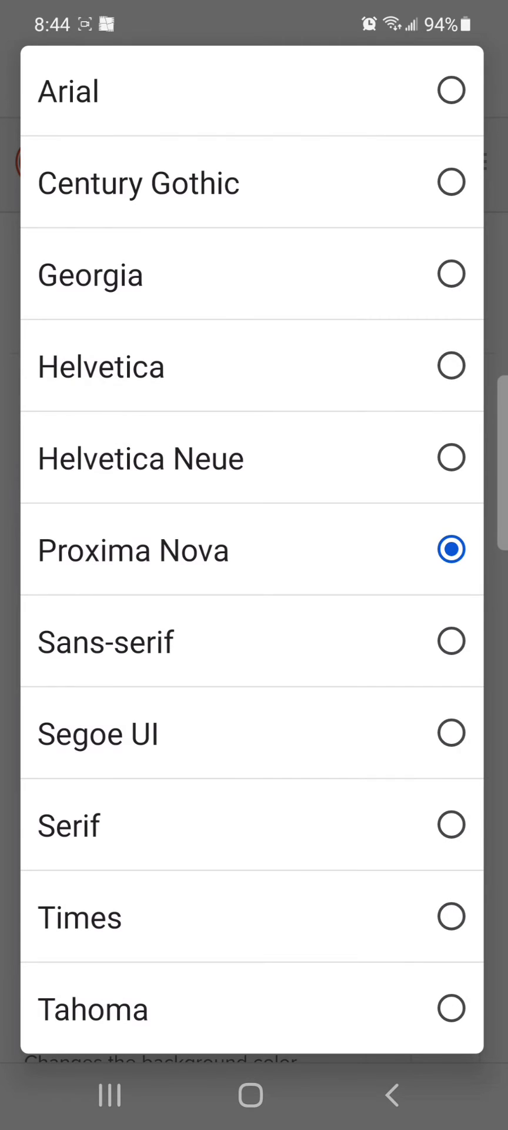
{"action": "scroll", "scroll_direction": "down", "scroll_amount": 3}
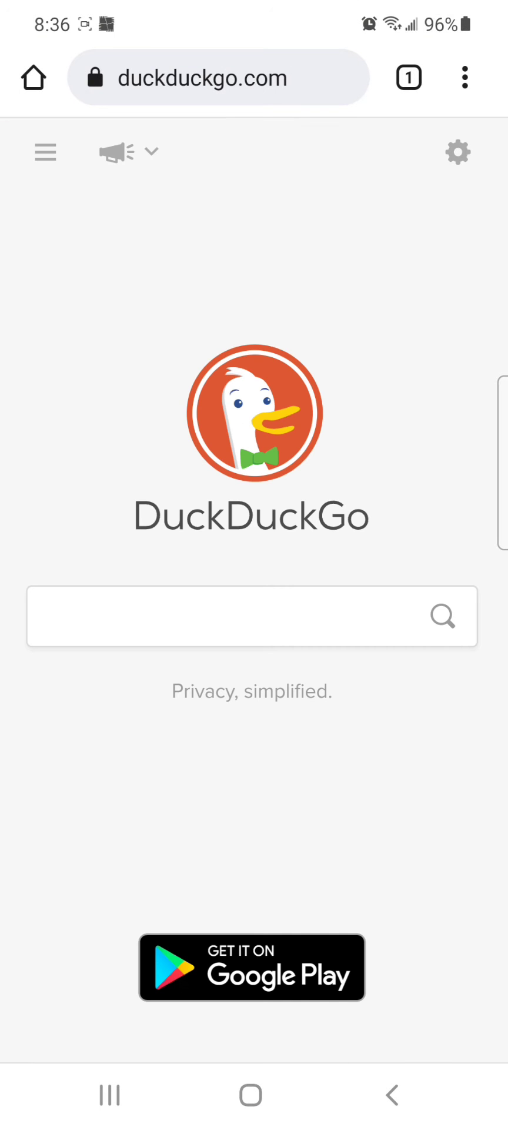
Step: Switch to desktop site and show the Appearance tab's Font list with Proxima Nova
{"action": "left_click", "coordinate": [465, 78]}
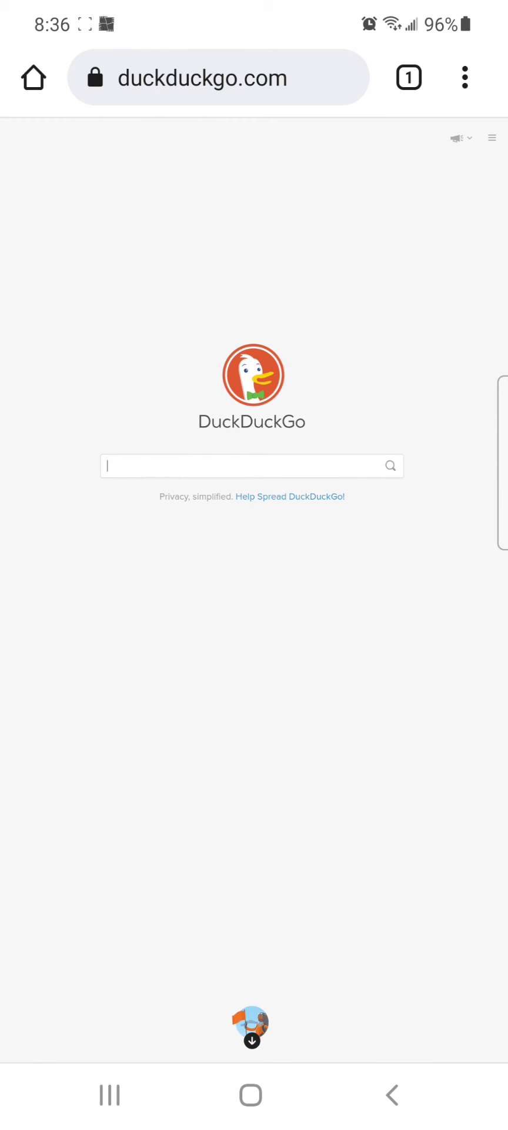
{"action": "left_click", "coordinate": [492, 137]}
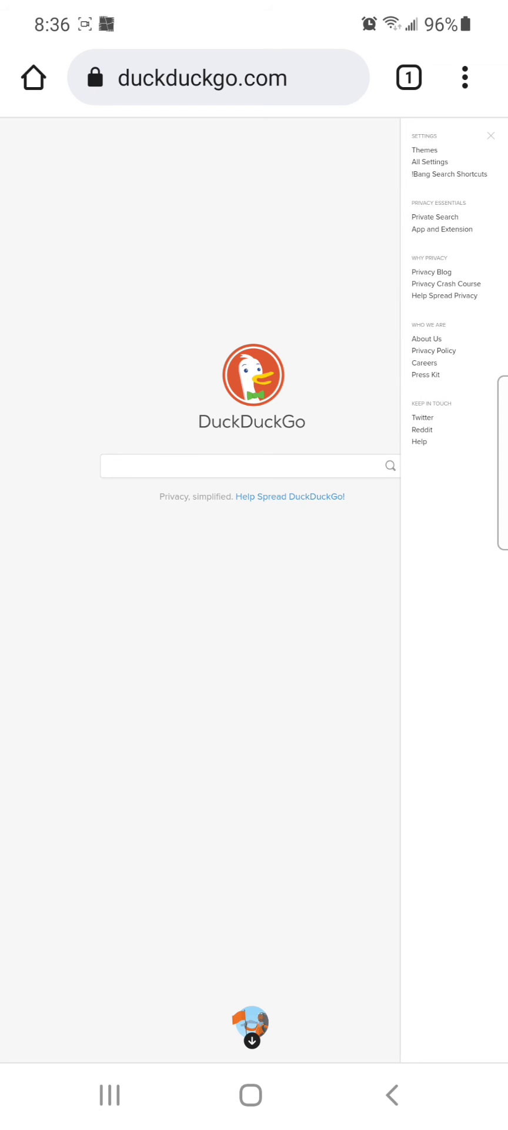
{"action": "left_click", "coordinate": [430, 161]}
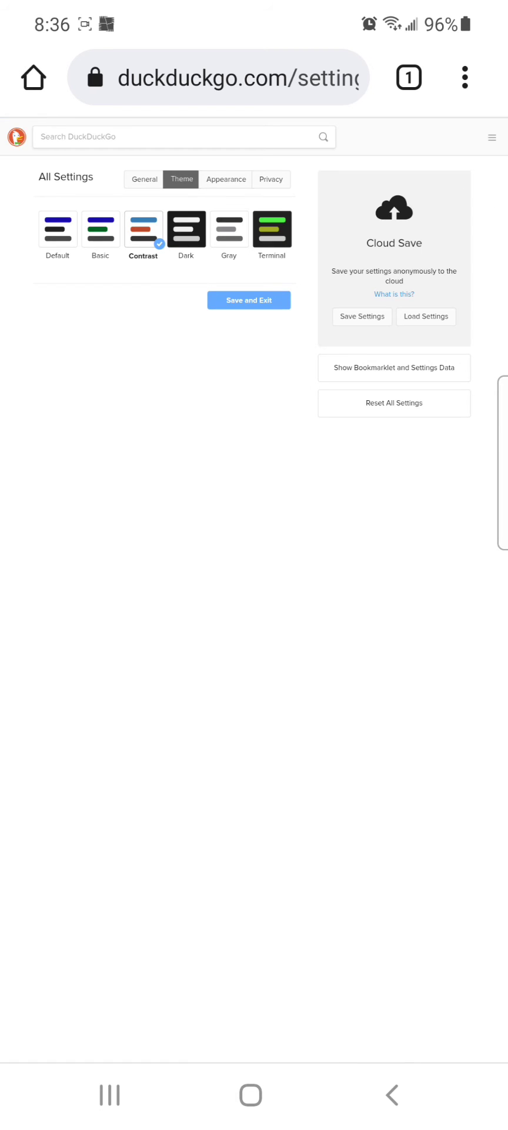
{"action": "left_click", "coordinate": [226, 179]}
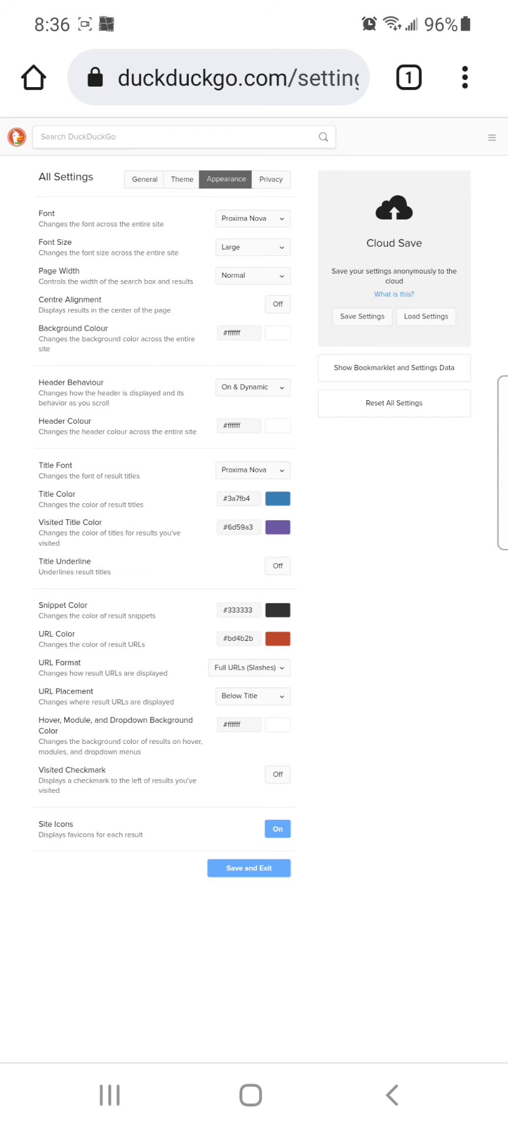
{"action": "left_click", "coordinate": [252, 218]}
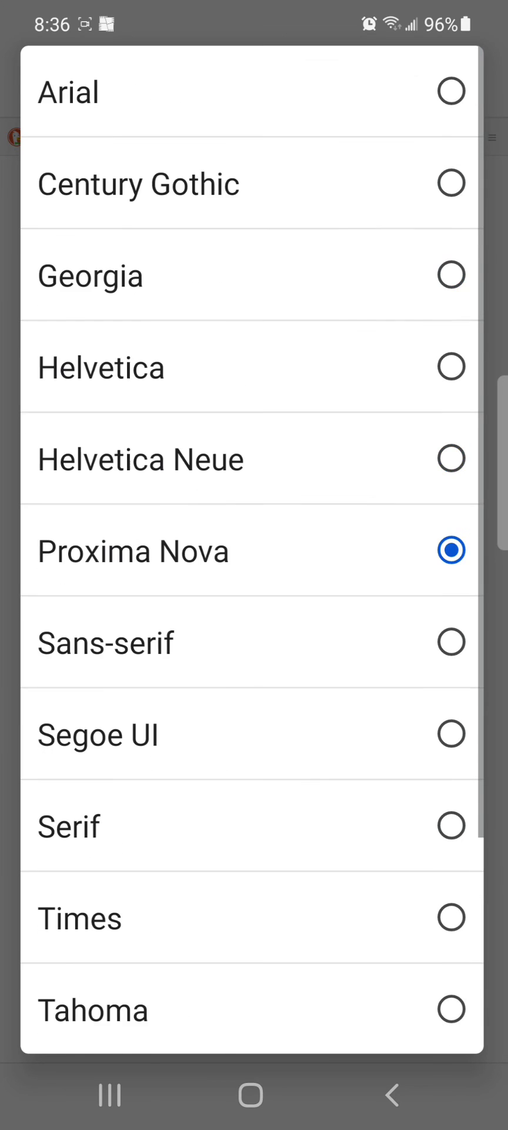